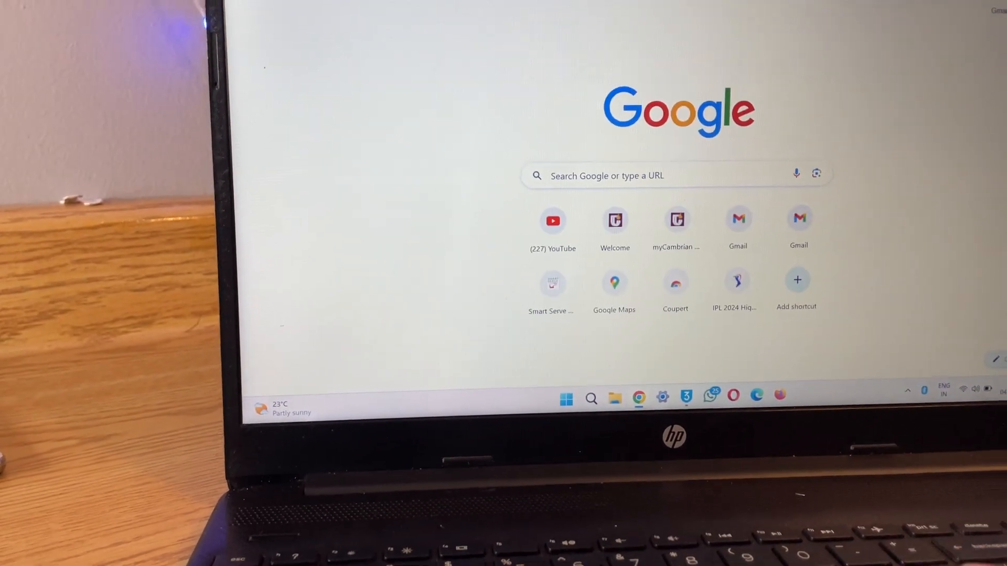
# Search Google for '3u tools' via the address-bar suggestion.
pyautogui.write('3')
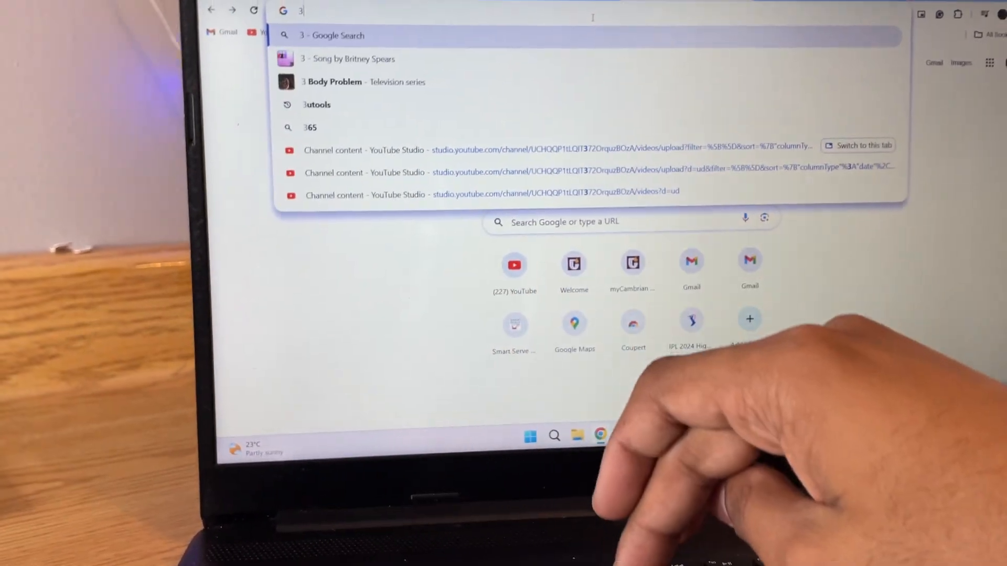
pyautogui.write('u')
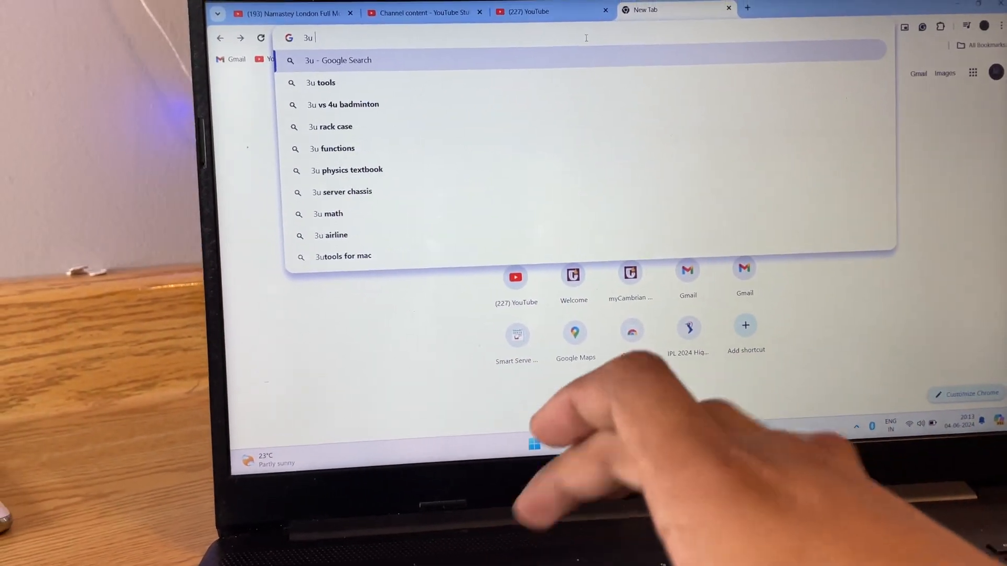
pyautogui.click(327, 82)
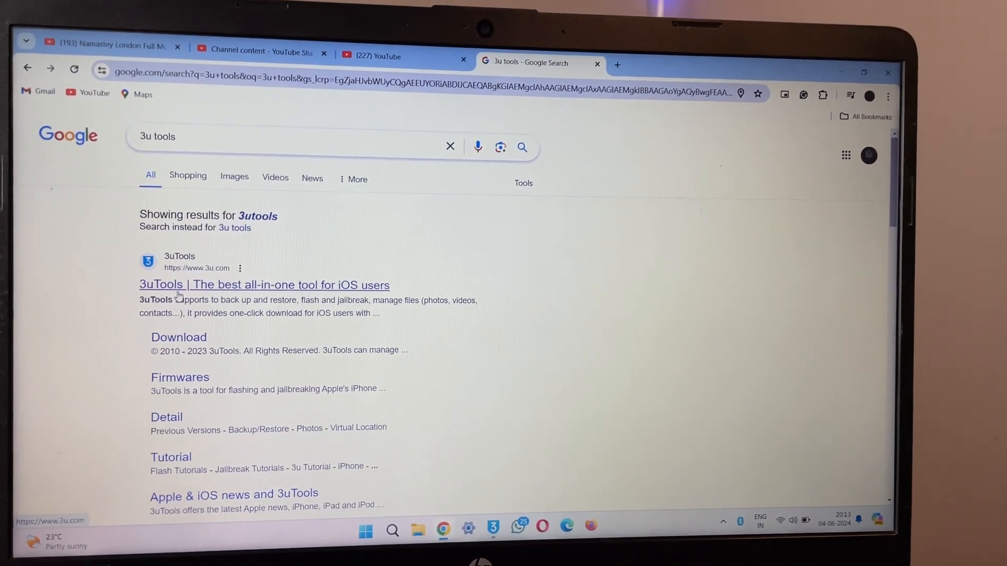
pyautogui.click(263, 284)
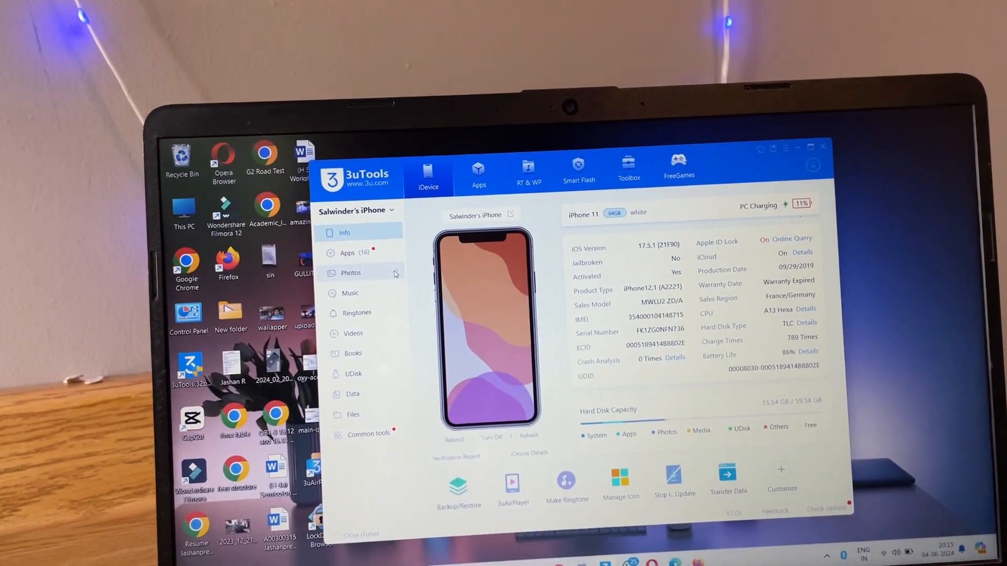
# Show the connected iPhone's photo albums from the iDevice sidebar.
pyautogui.click(350, 273)
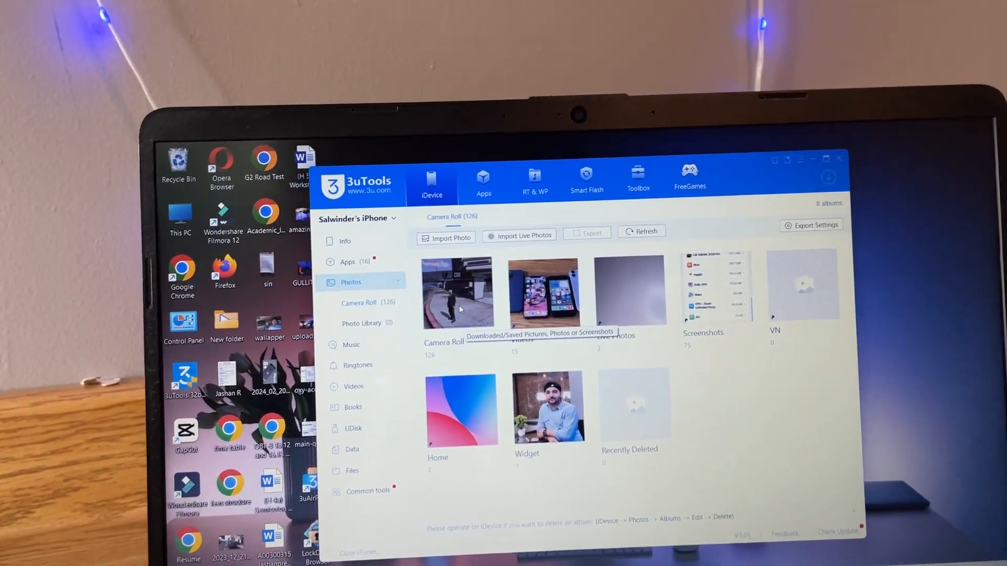
# In Camera Roll, select the street-scene game photo for export.
pyautogui.click(462, 257)
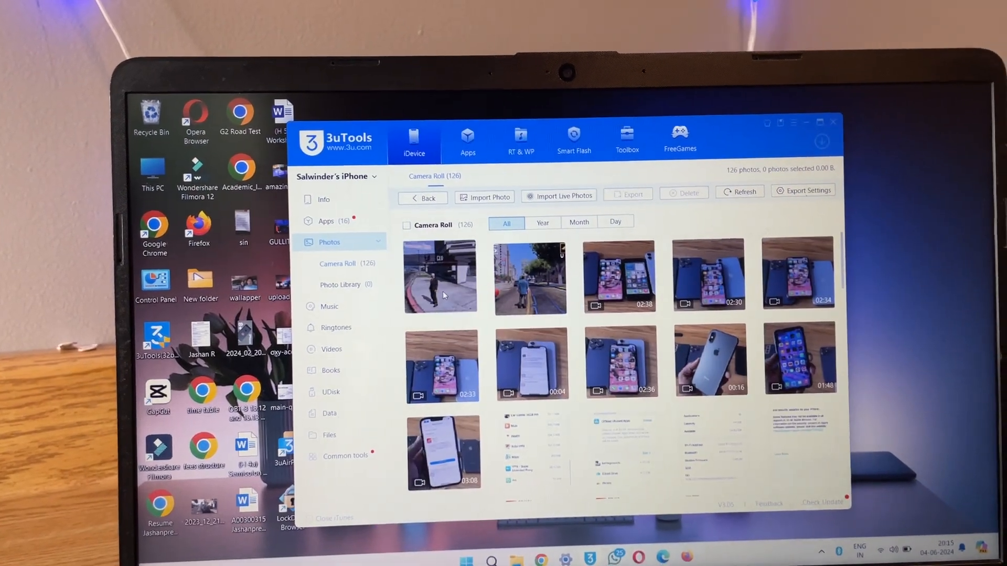
pyautogui.scroll(-3)
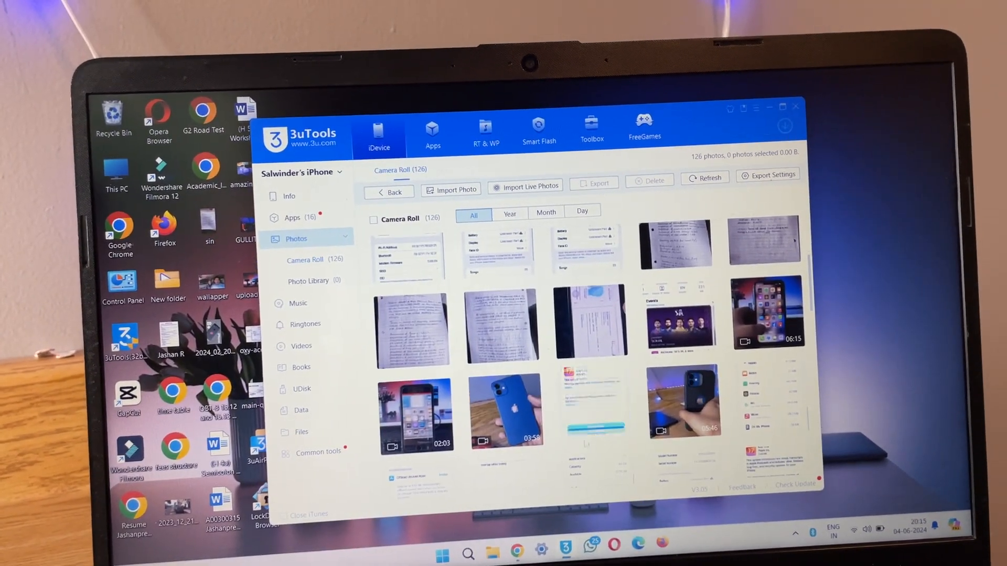
pyautogui.scroll(-3)
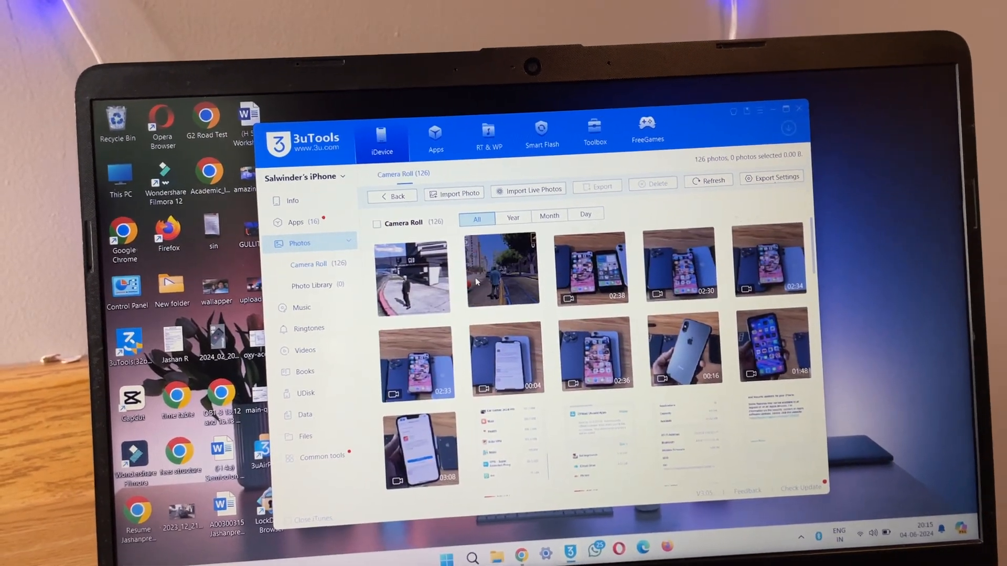
pyautogui.click(553, 267)
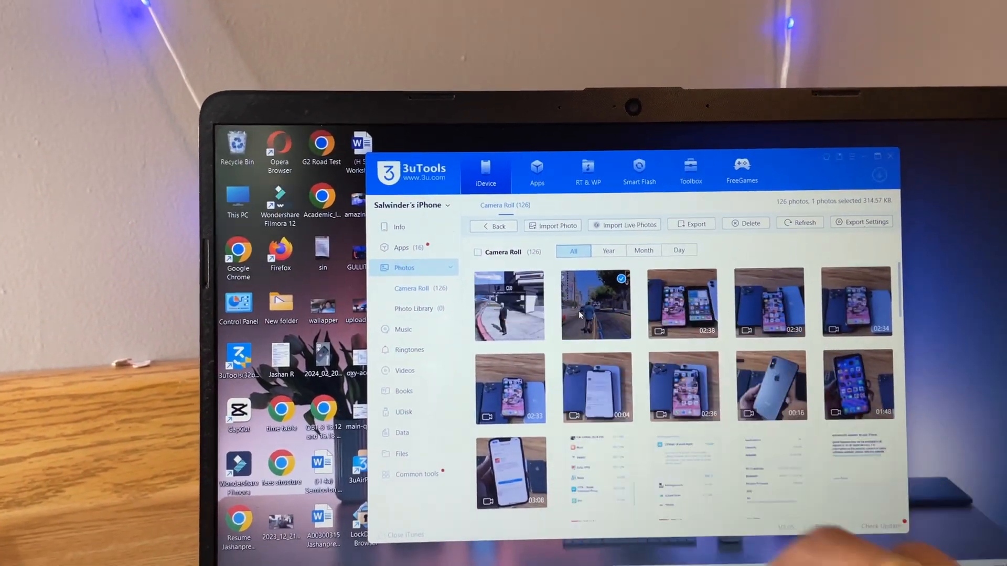
# Keep only the street-scene photo selected and start its export.
pyautogui.click(476, 254)
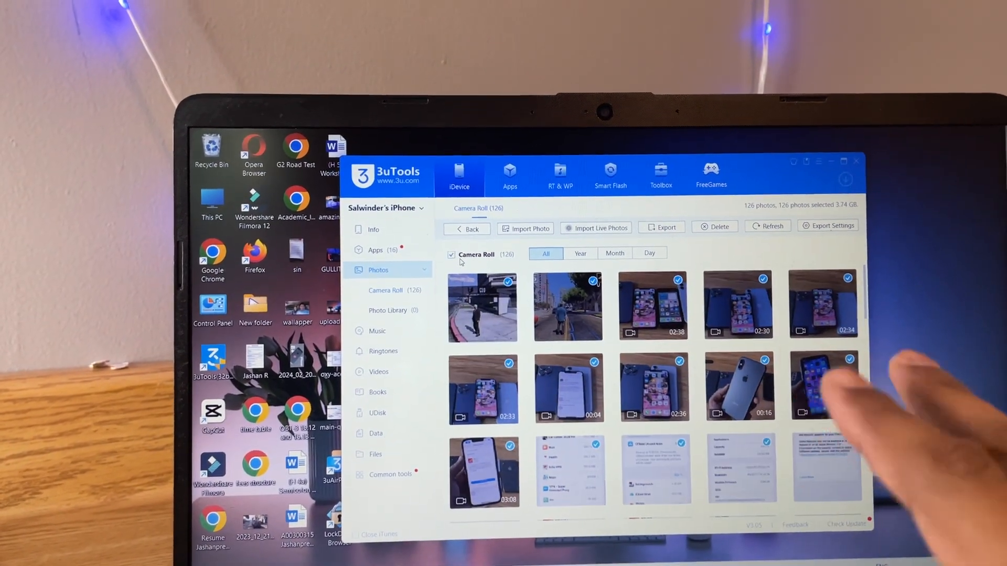
pyautogui.click(451, 253)
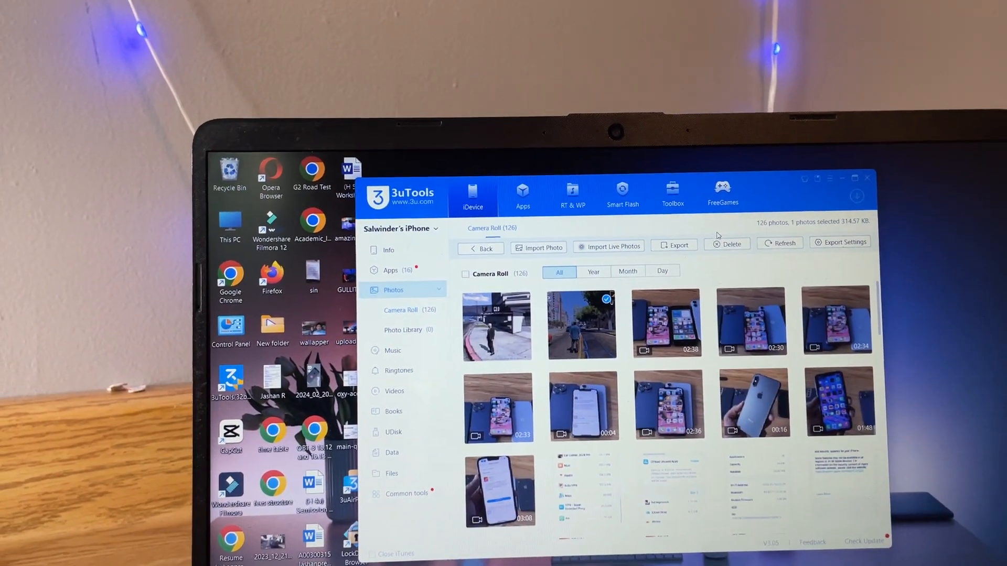
pyautogui.click(674, 244)
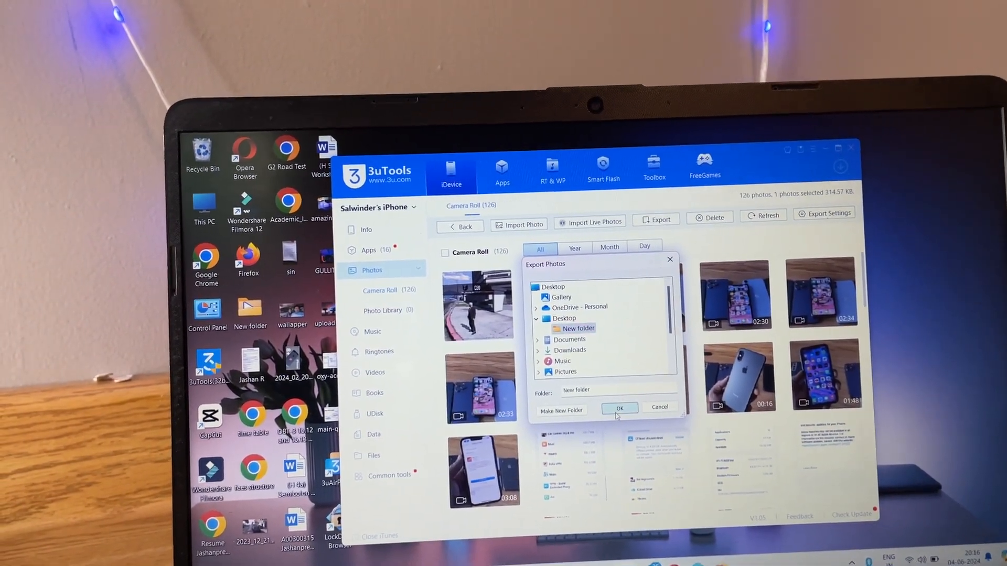
# Confirm the export into the desktop New folder and open that folder.
pyautogui.click(619, 408)
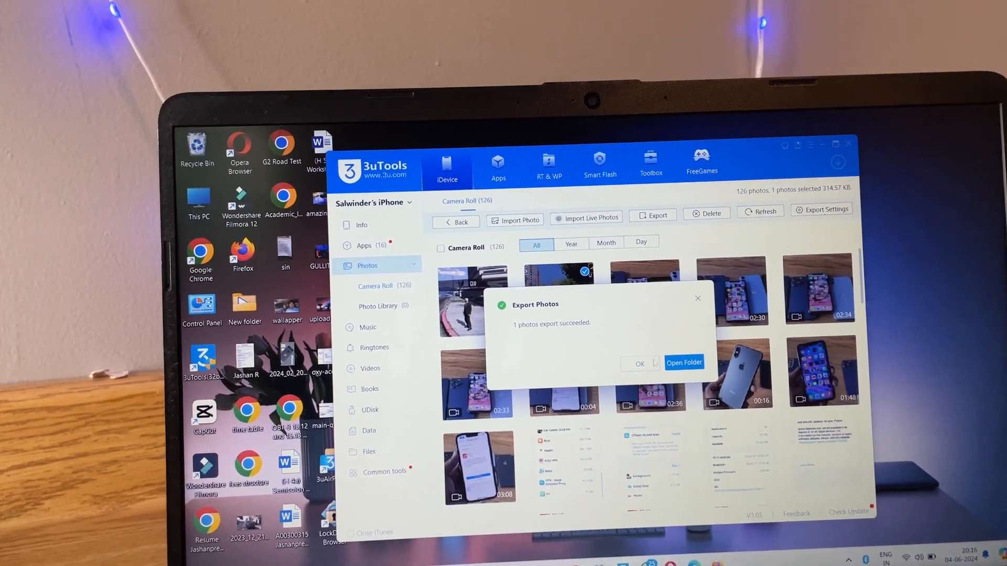
pyautogui.click(640, 364)
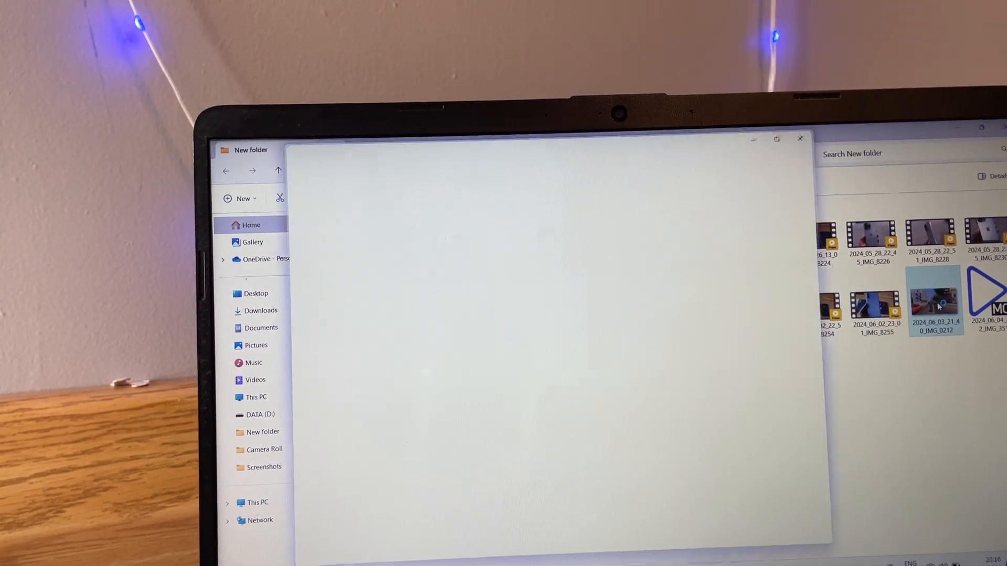
# View the exported IMG_0212 photo in Windows Photos, then close the viewer.
pyautogui.doubleClick(935, 311)
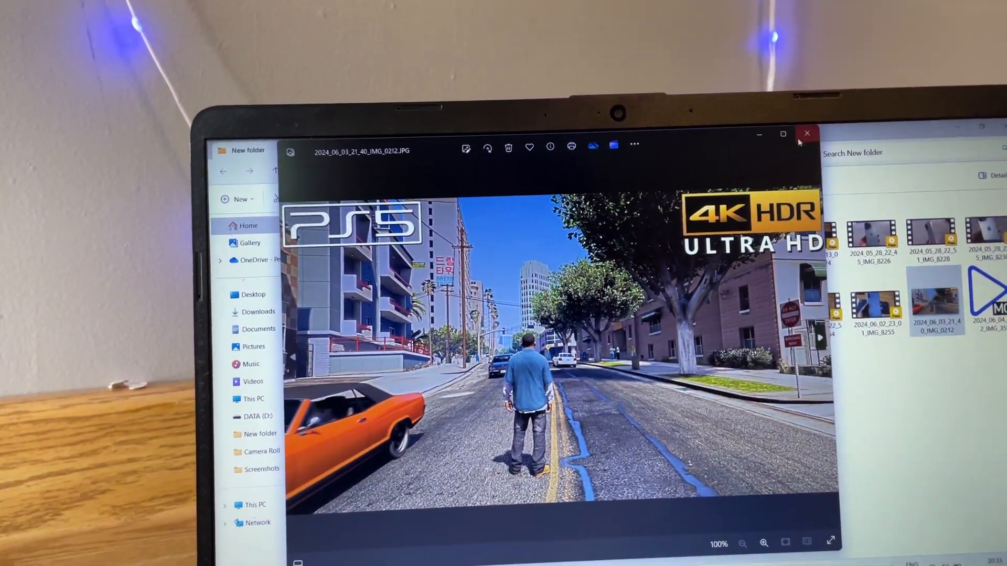
pyautogui.click(806, 133)
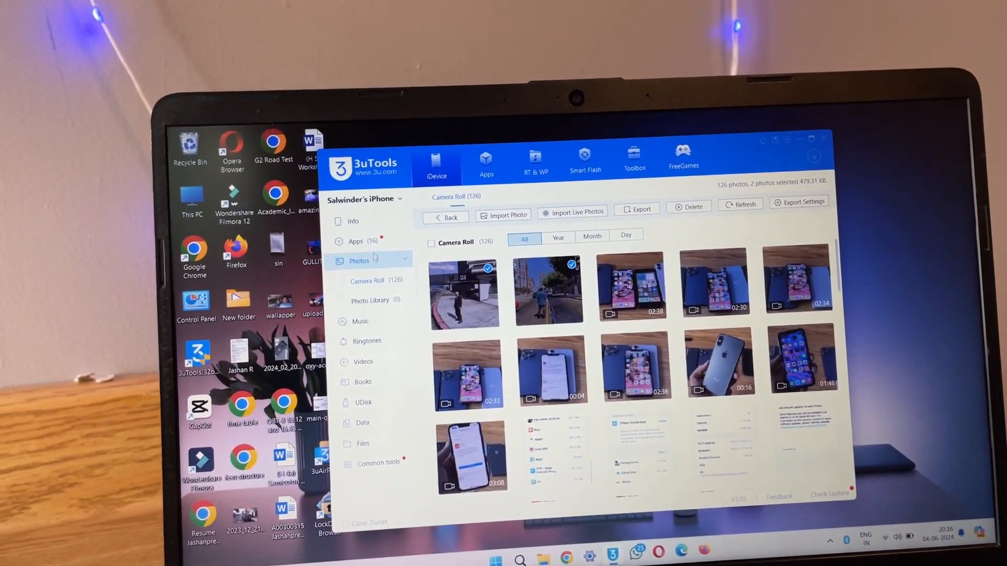
# Go back to the iPhone 11 Info overview page.
pyautogui.click(353, 221)
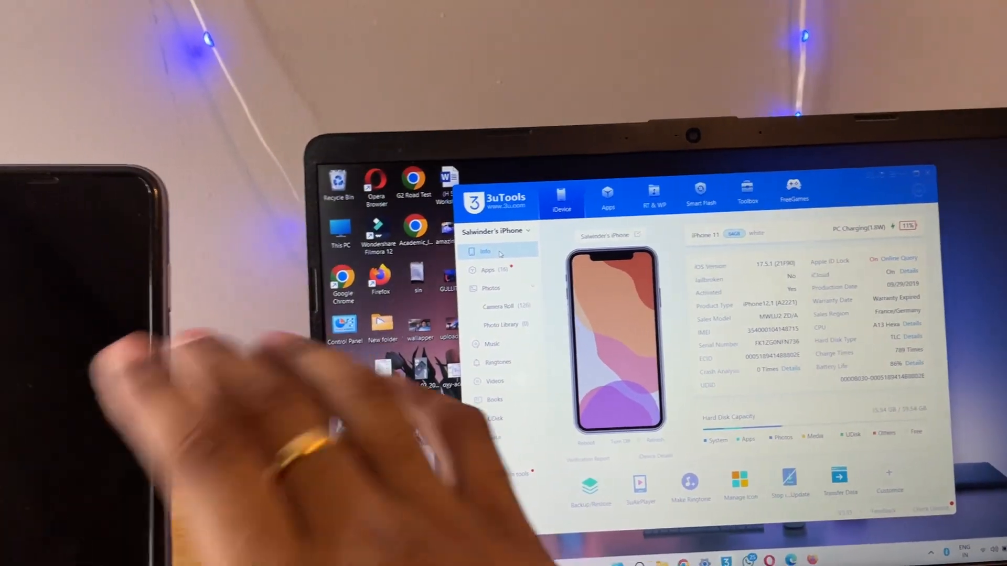